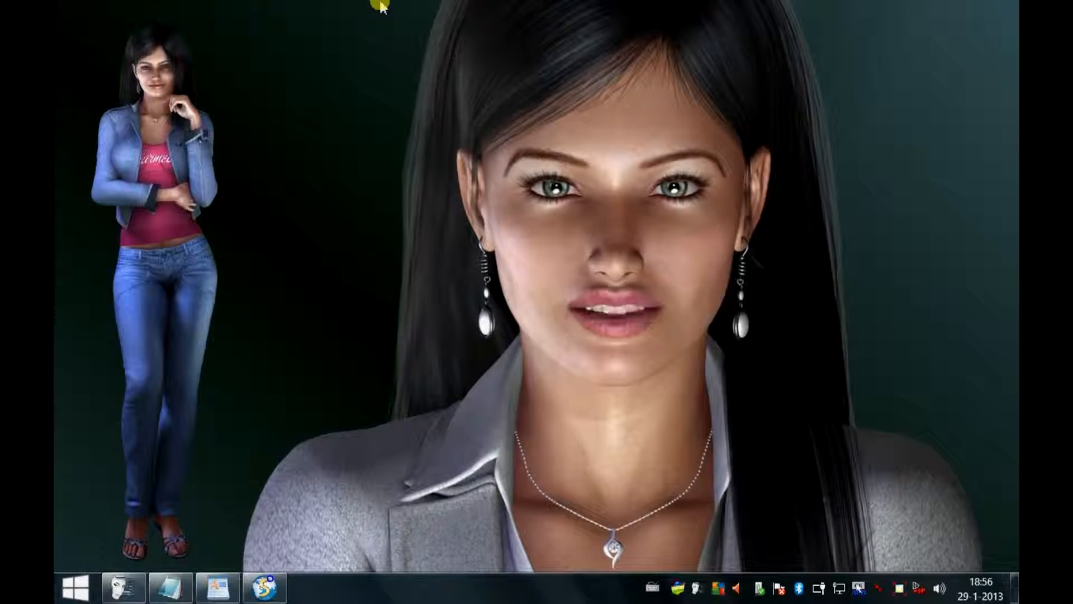
Step: Open the Notepad note listing Macro Recorder, Record/Paste Mouseposition and Step by Step
left_click(120, 585)
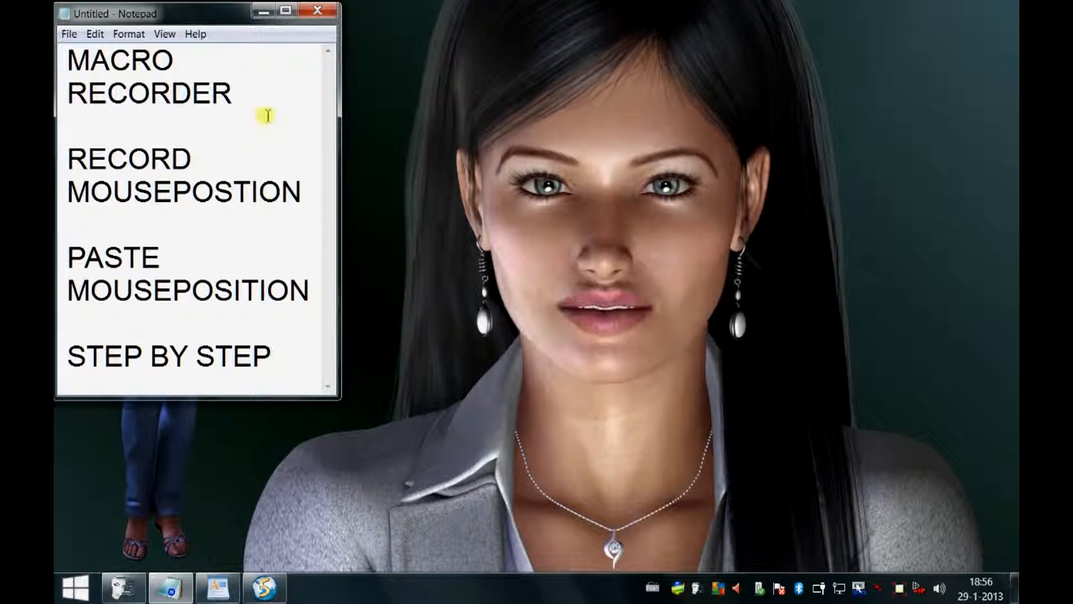
mouse_move(290, 198)
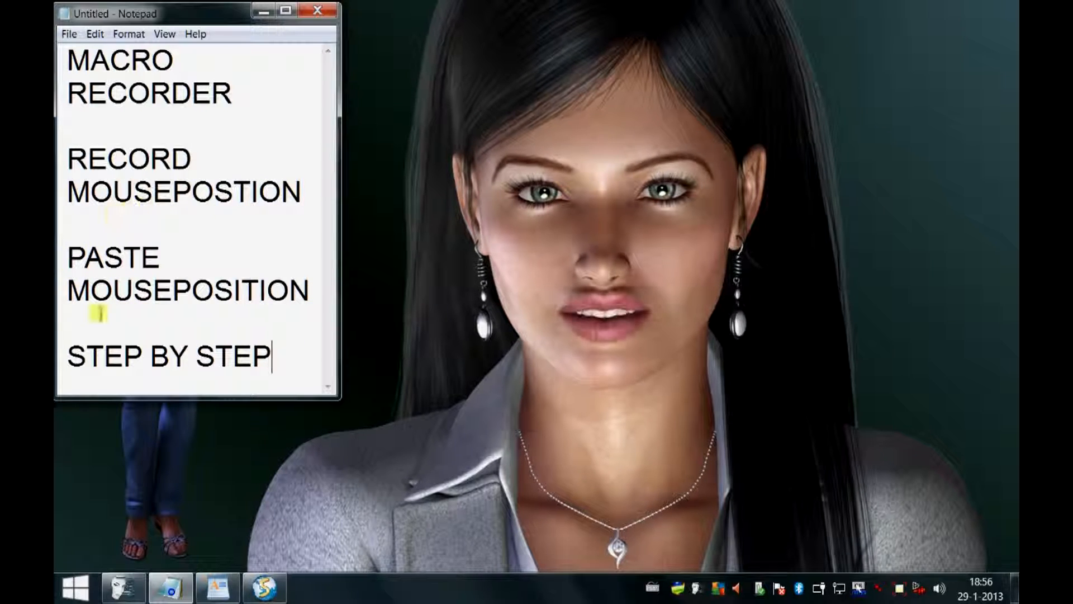
mouse_move(285, 285)
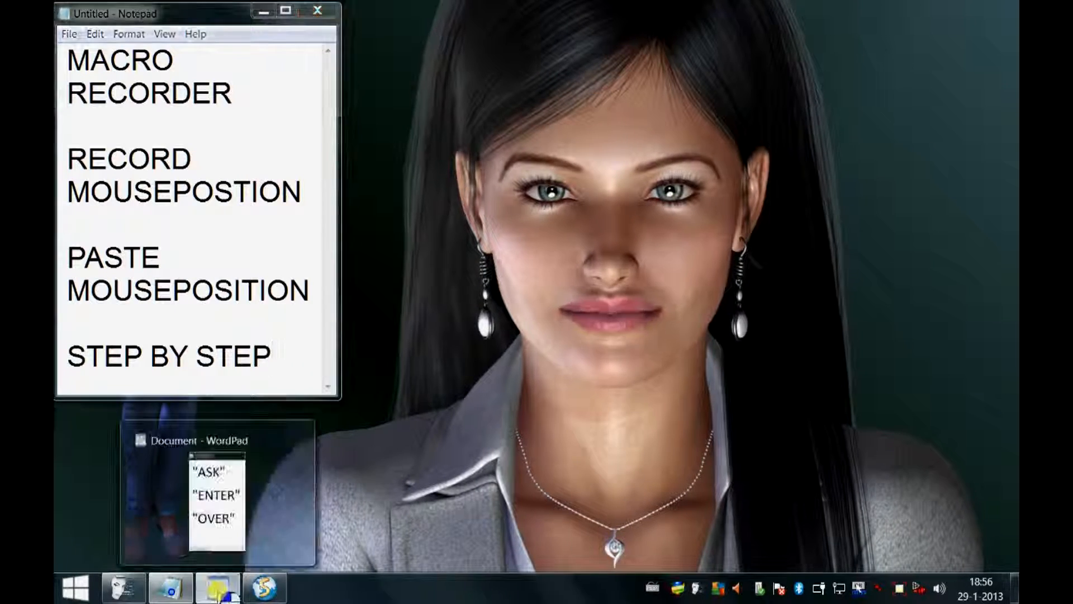
left_click(215, 590)
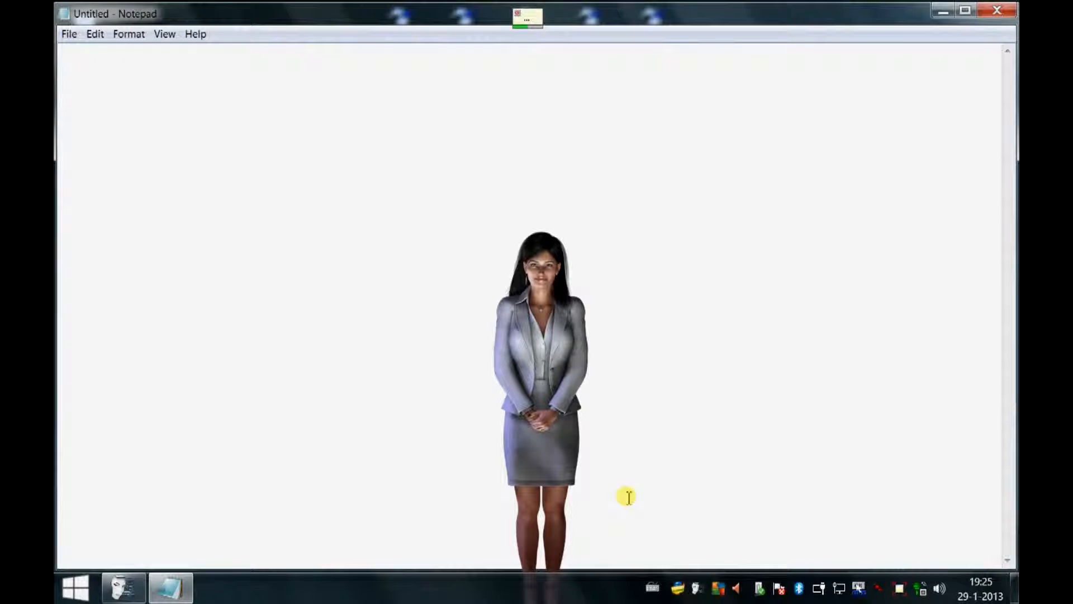
Step: Type the note 'Also create voice commands for: starting up the application, logging in' and close Notepad
type("Also create voice commands for:")
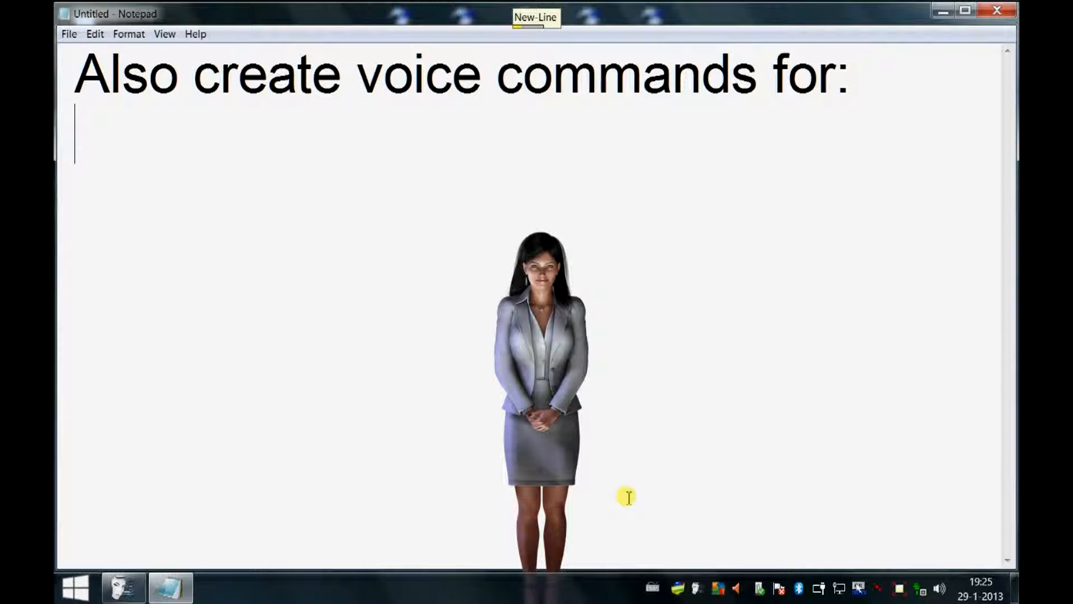
type("starting up the application")
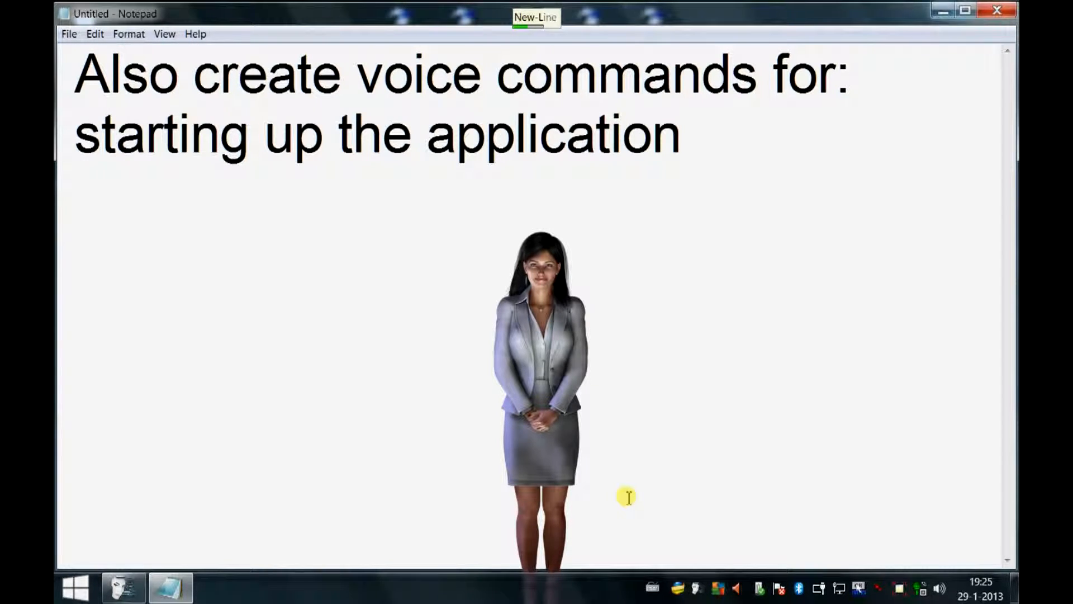
type("logging in")
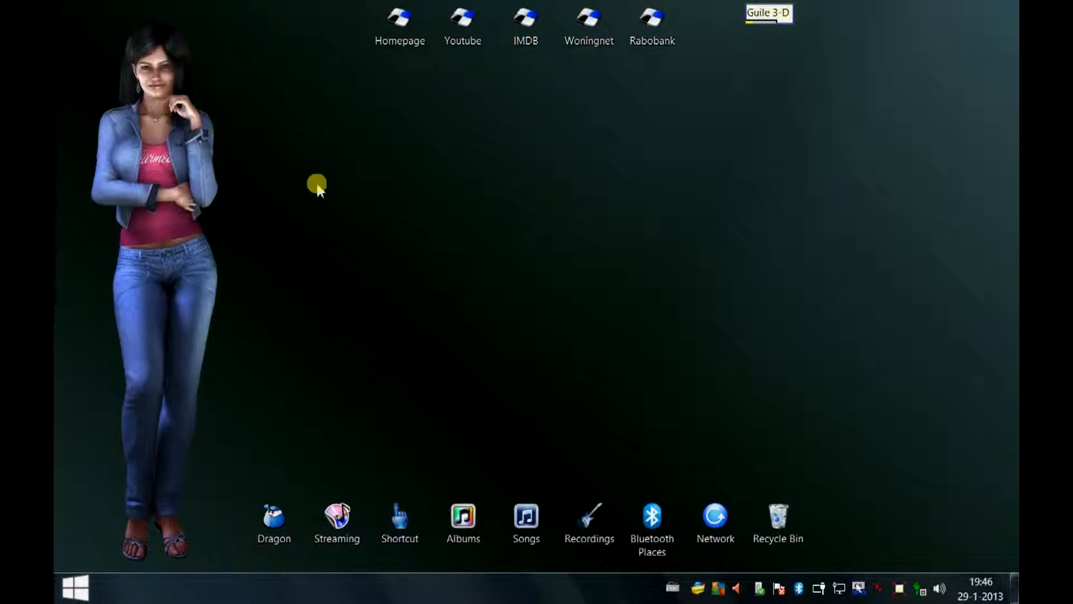
Step: Launch Guile 3D and log in with the remembered account to reach Denise's greeting
left_click(761, 13)
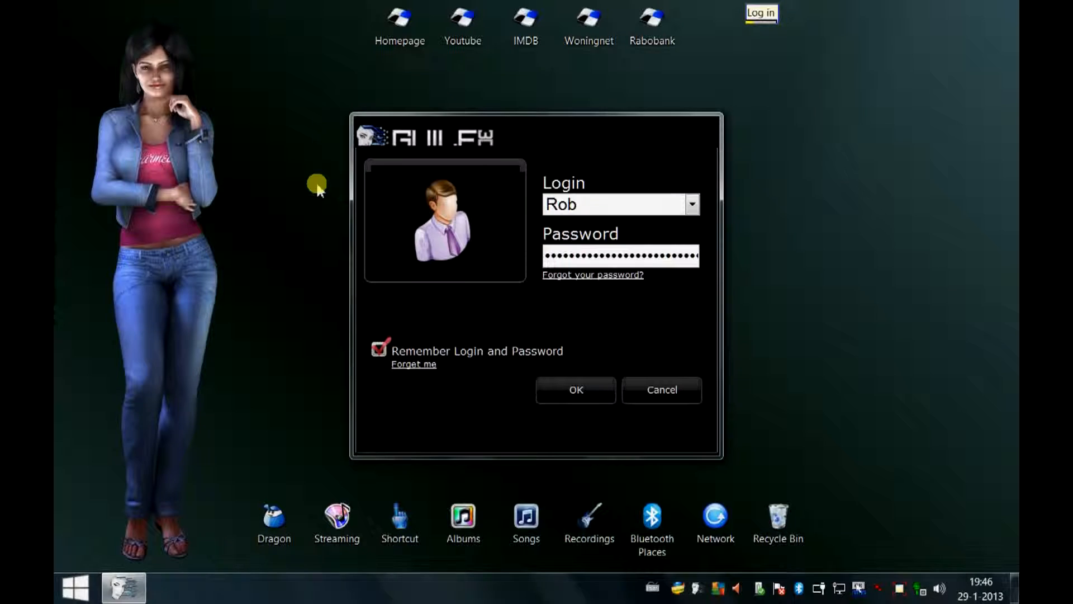
left_click(575, 389)
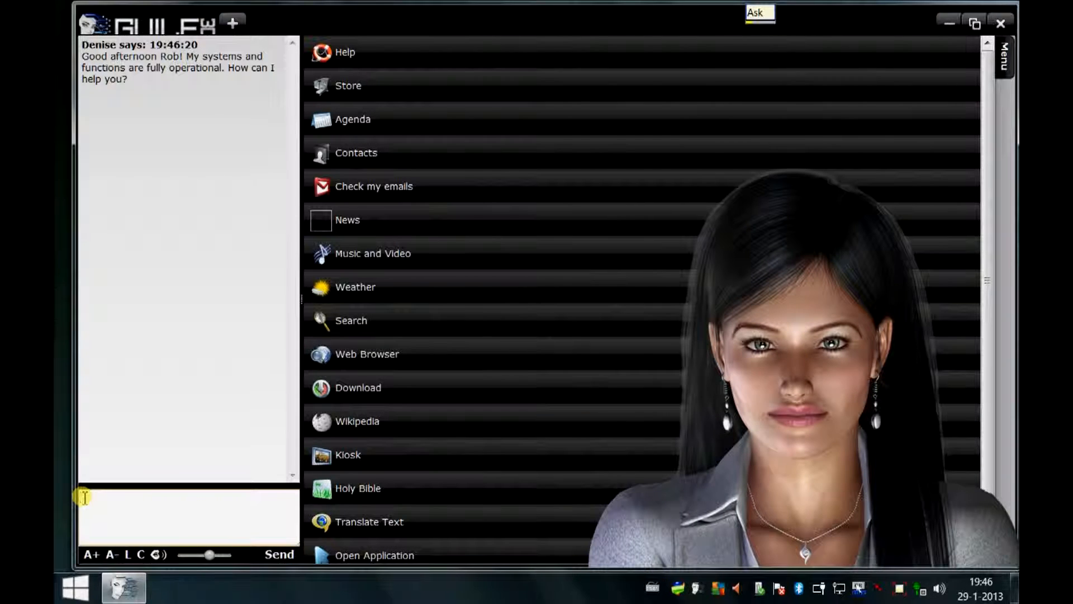
Step: Greet Denise with 'Hello Denise' and send the suggested how-are-you question
type("Hello Denise")
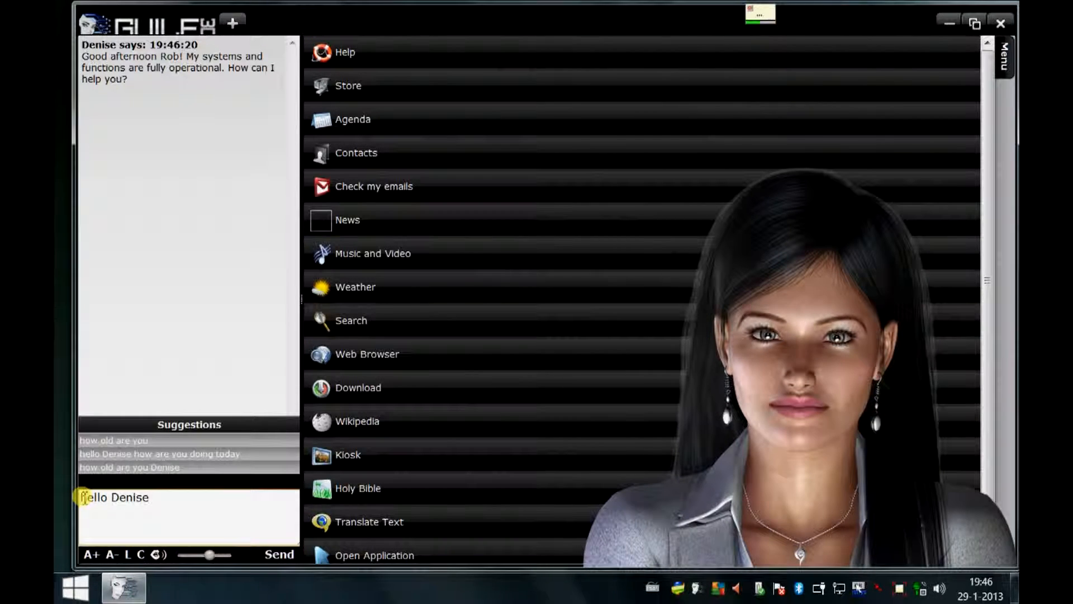
left_click(155, 453)
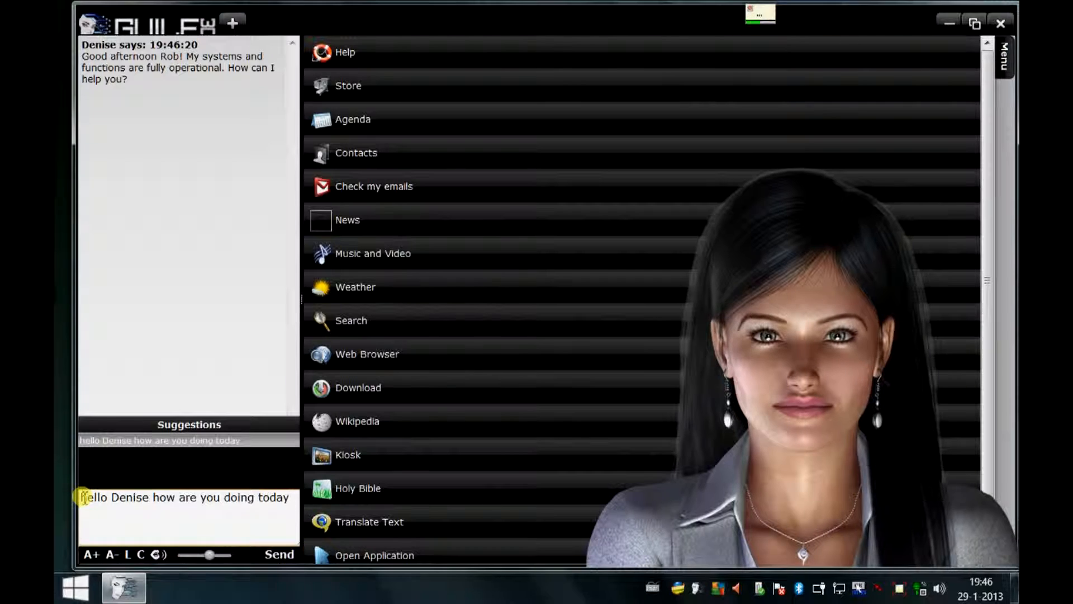
left_click(277, 554)
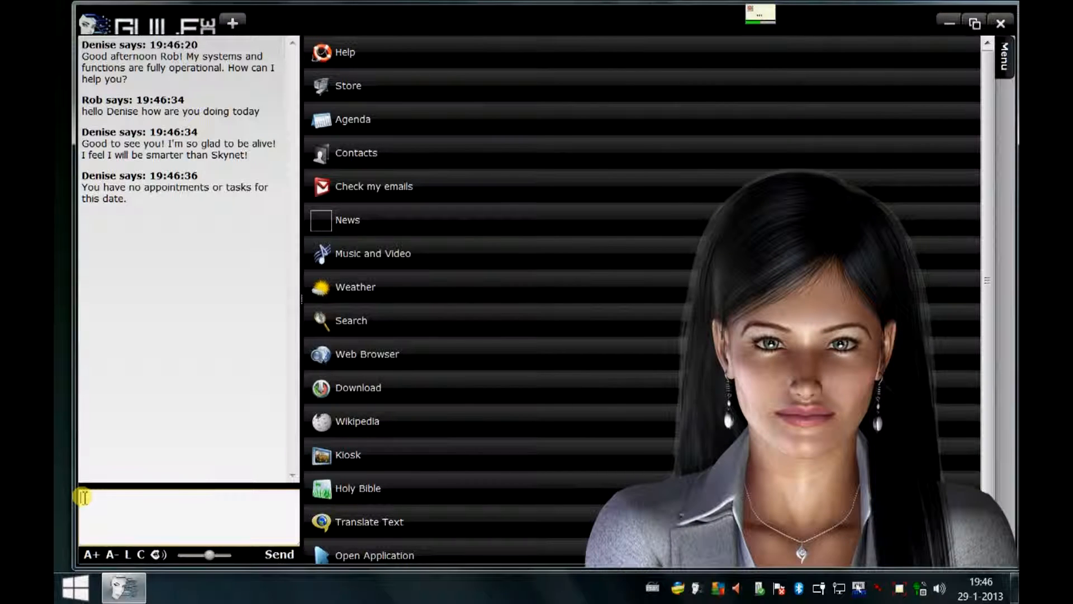
Step: Thank Denise and send a request for the weather forecast
type("thank you Denise")
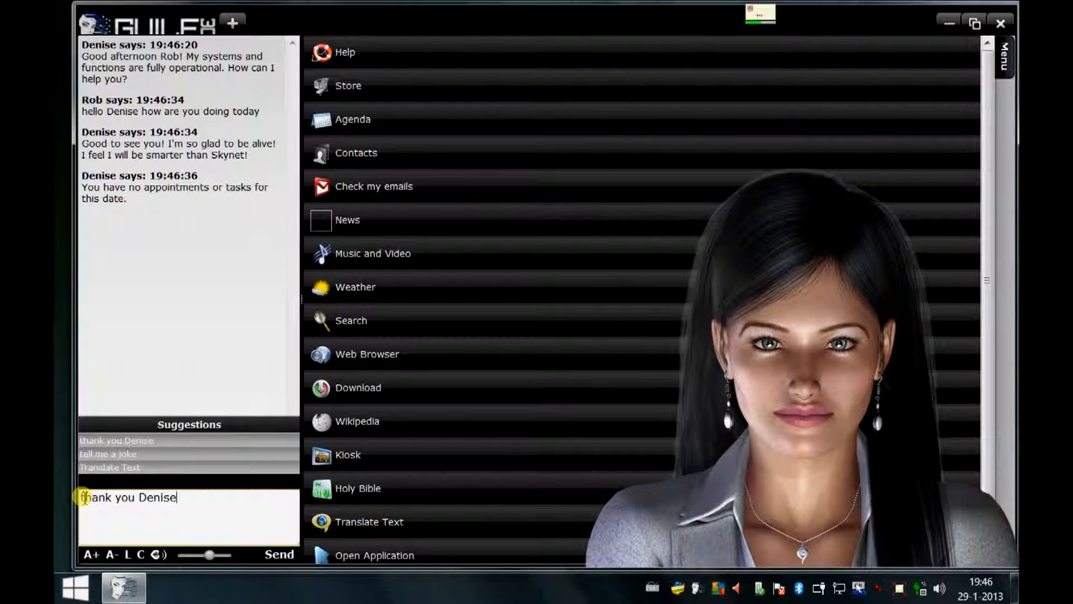
type("what's the weather forecast")
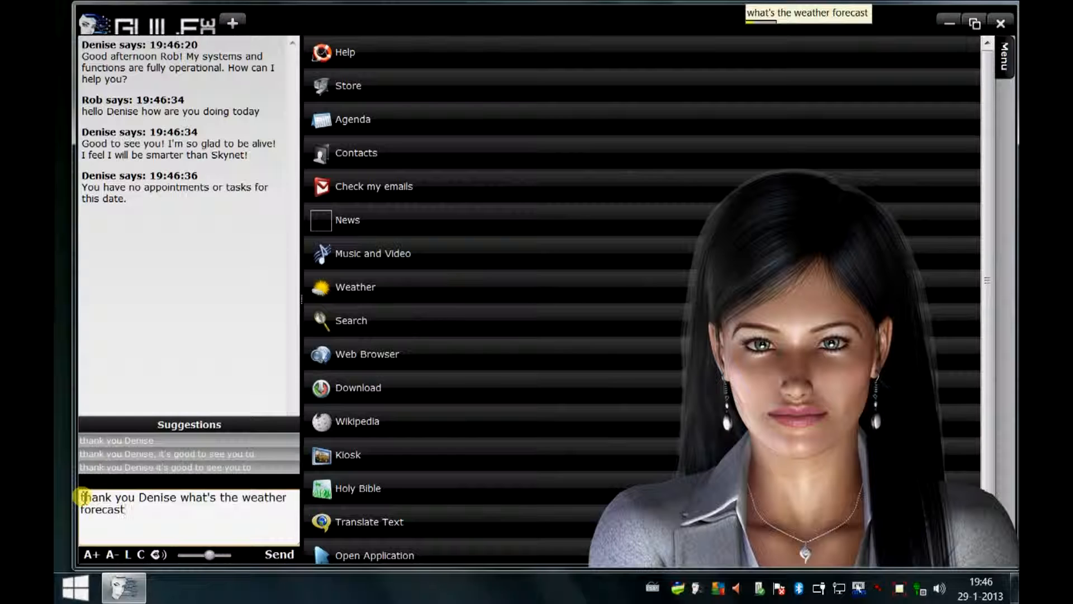
left_click(278, 554)
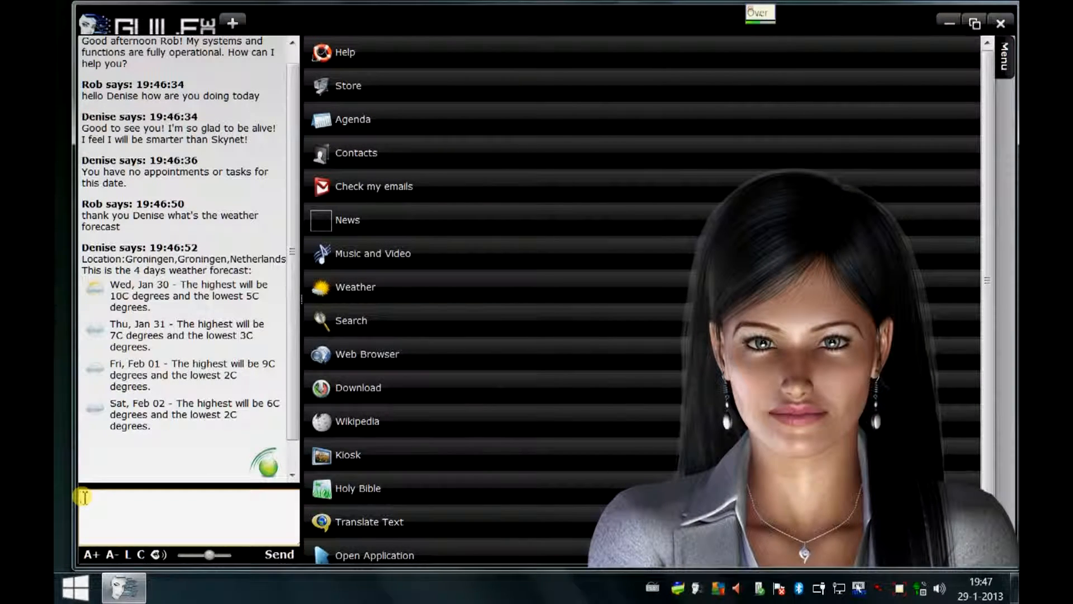
Step: Ask 'what is artificial intelligence' and view the Crowded House answer with band images
type("what is artificial intelligence")
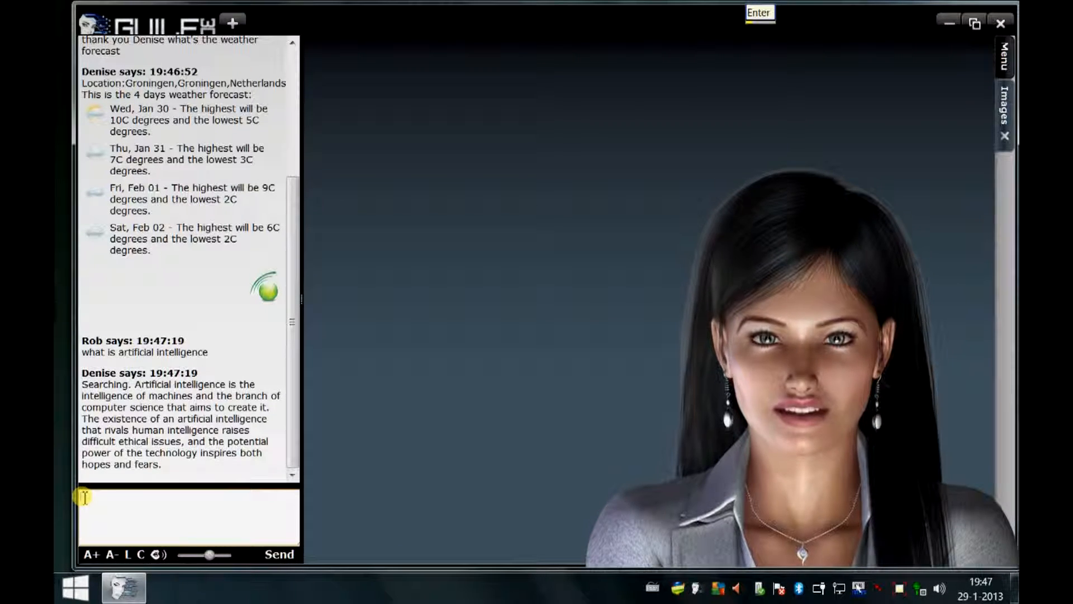
left_click(1003, 106)
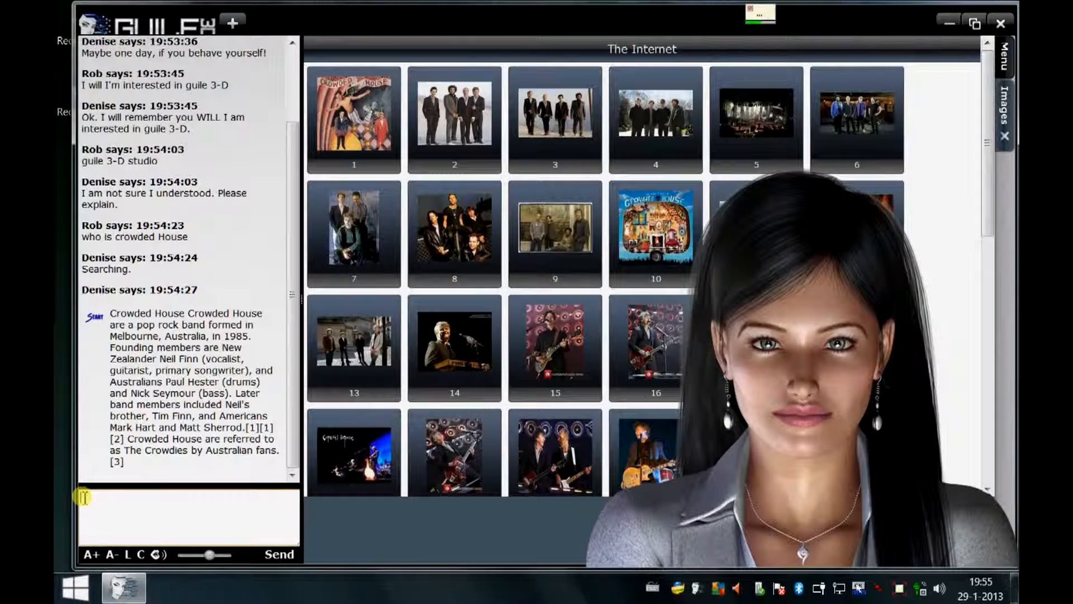
Step: Send 'I'm looking for a good microphone', then 'I like to sing Denise' and 'let me think about that'
type("I'm looking for a good microphone,")
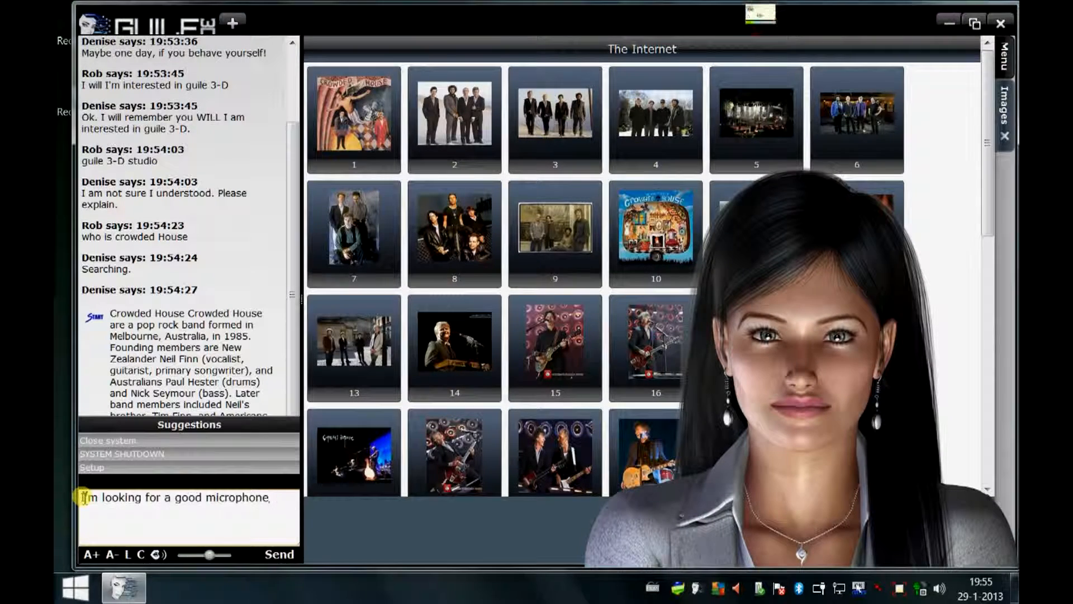
left_click(279, 553)
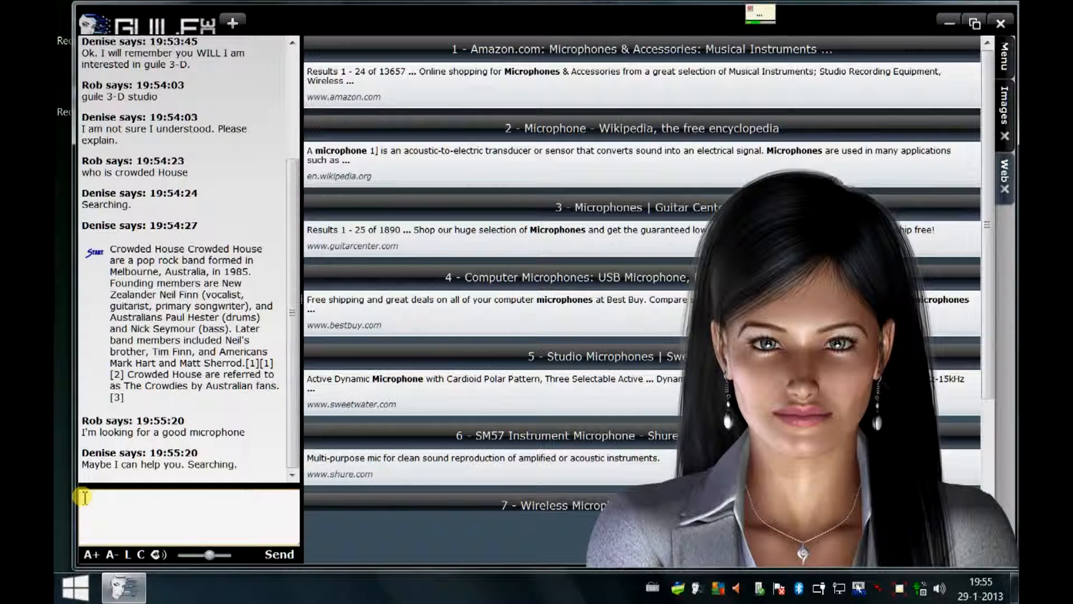
type("I like to sing Denise, it's my main hobby")
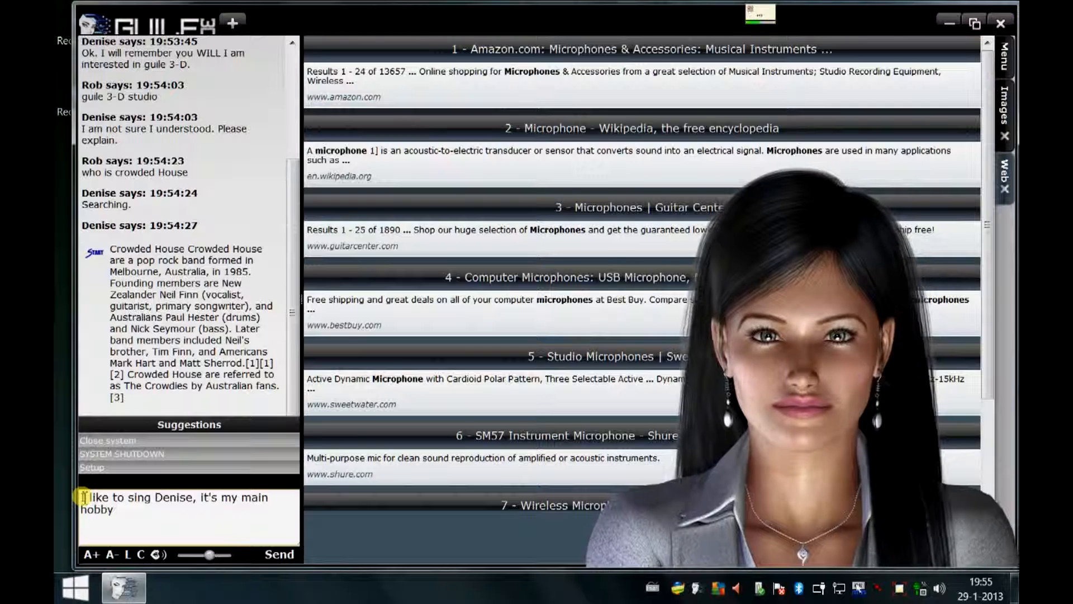
left_click(279, 554)
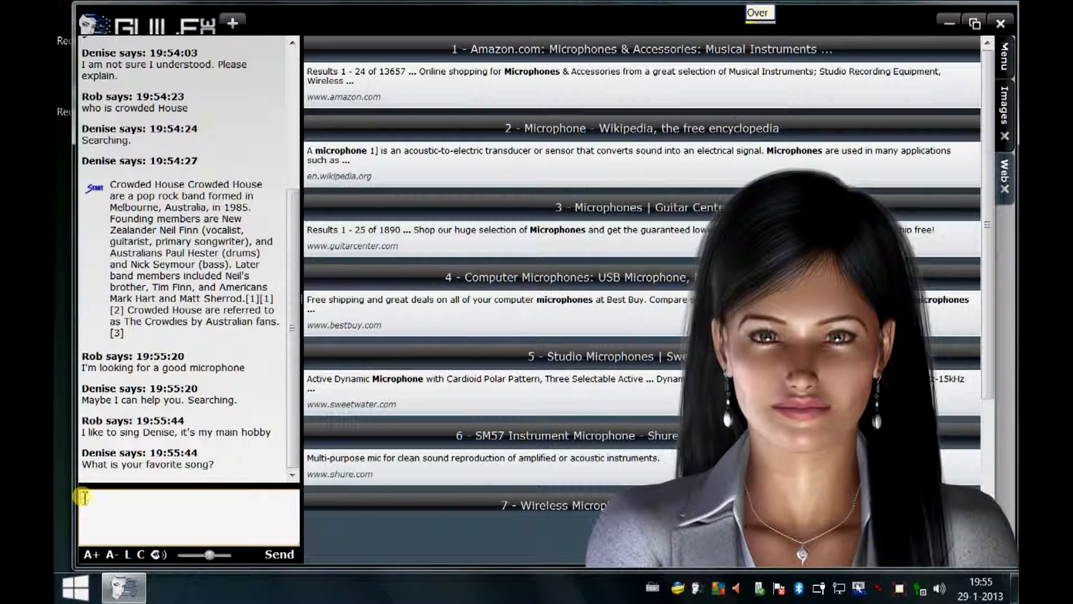
type("let me think about that")
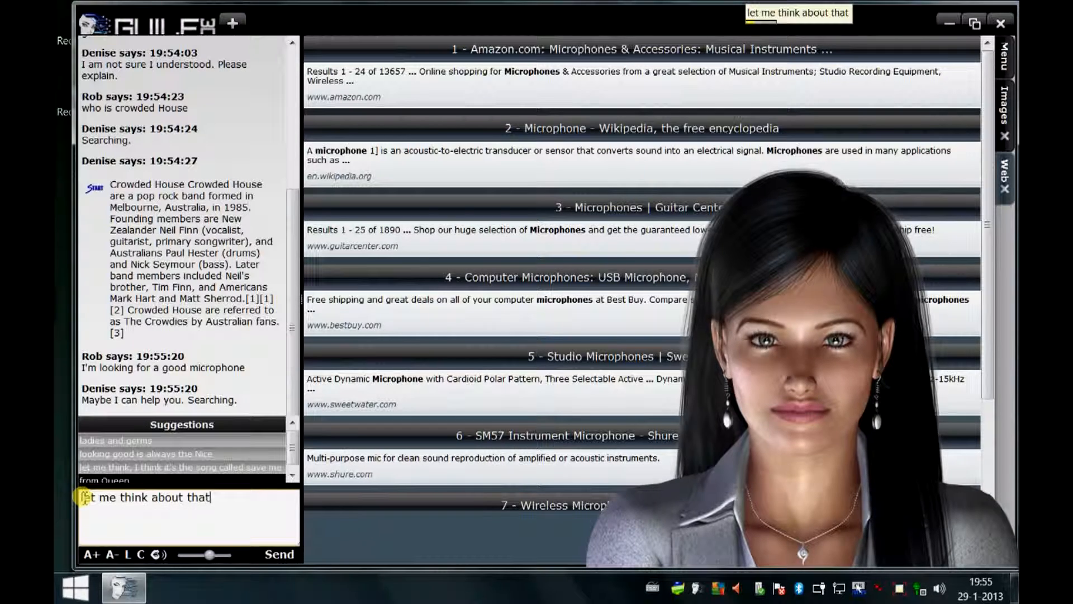
left_click(278, 553)
type("I think it is")
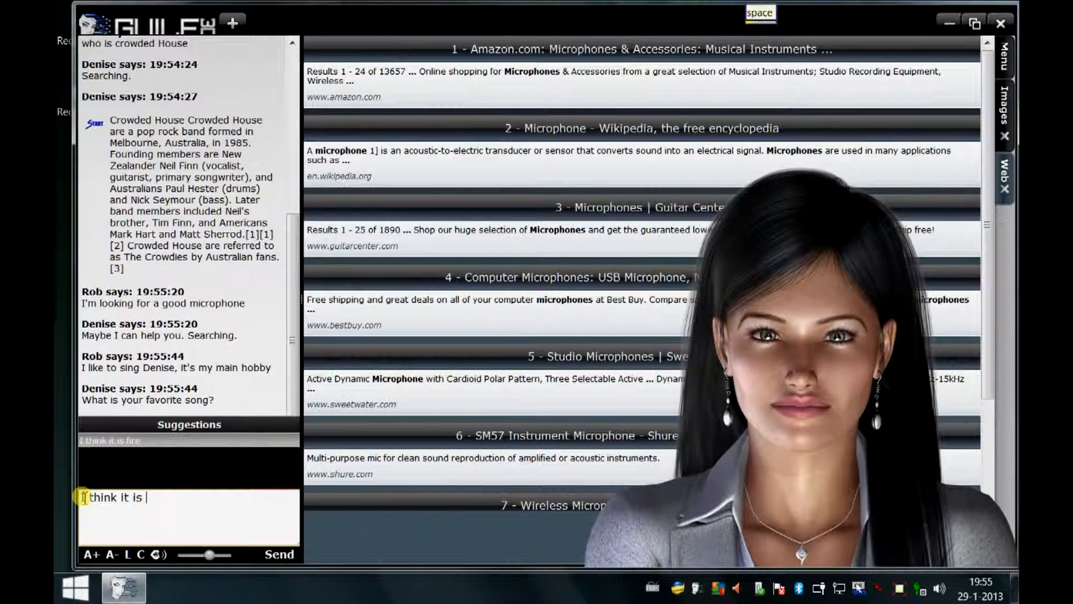
Step: Name 'Bohemian Rhapsody from Queen' as favourite song, then reply 'I'm fairly sure' and 'I think the latter'
type("Bohemian Rhapsody")
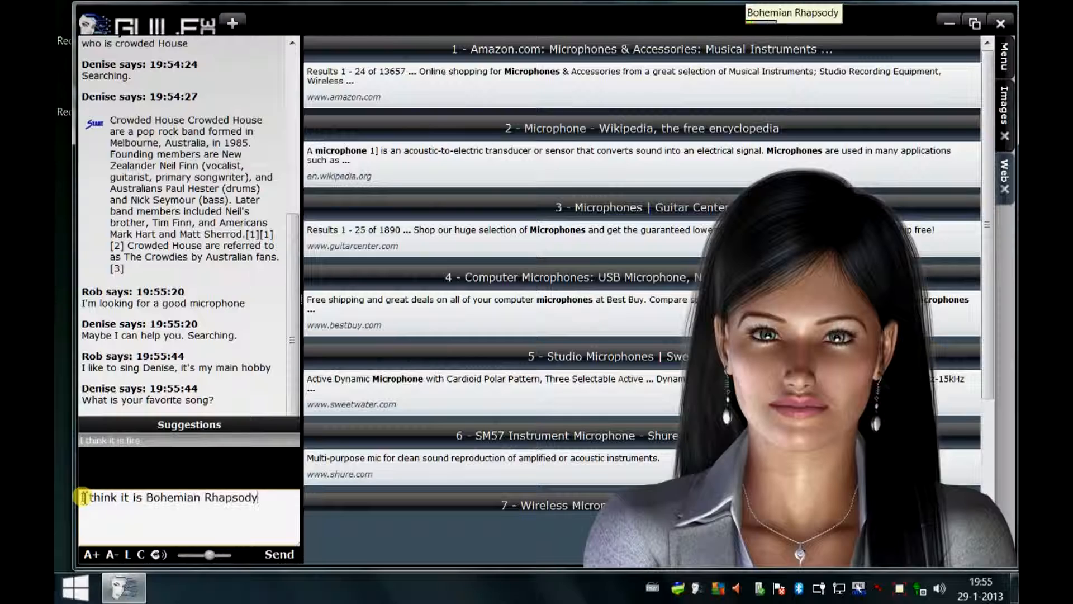
type("from Queen")
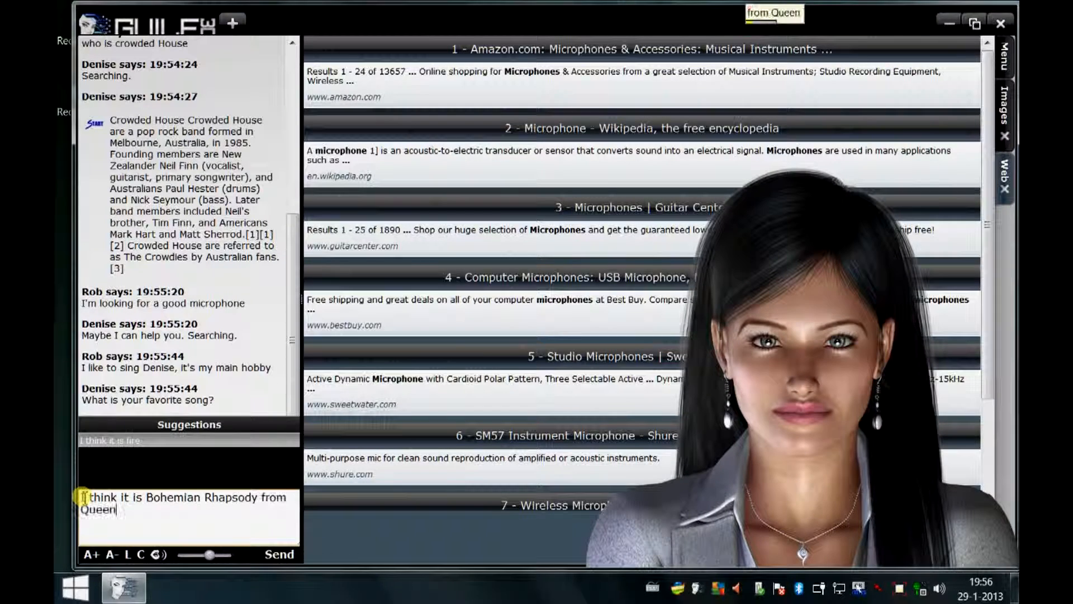
left_click(279, 553)
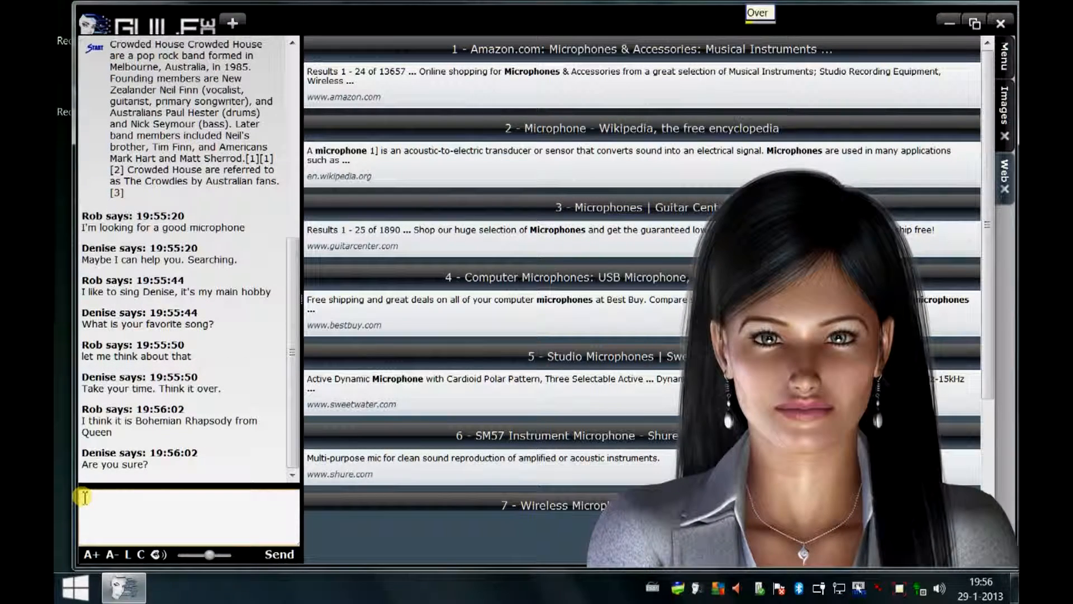
type("I'm fairly sure")
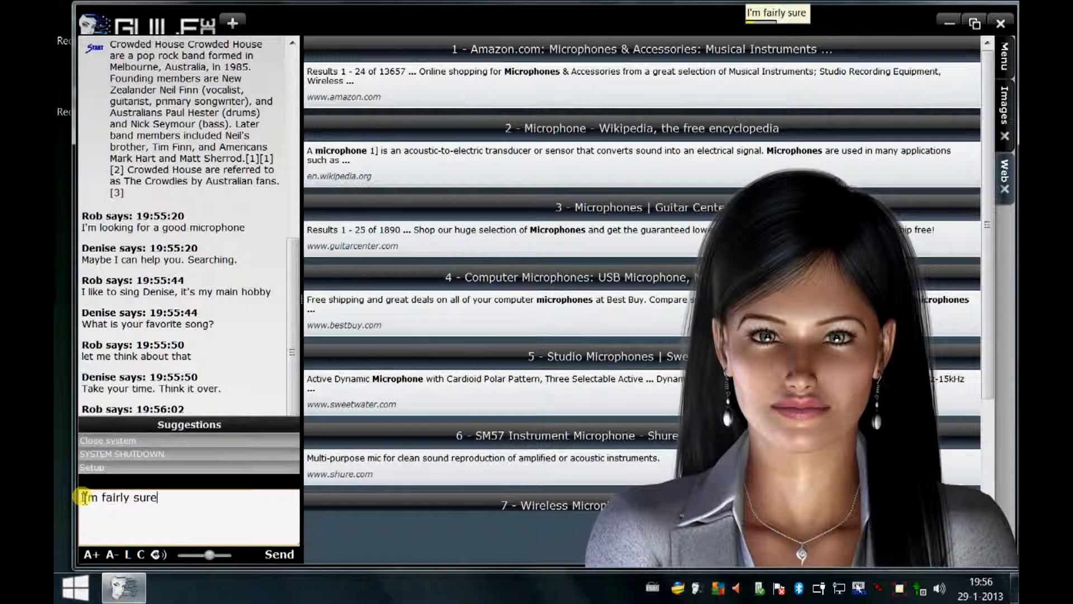
left_click(280, 569)
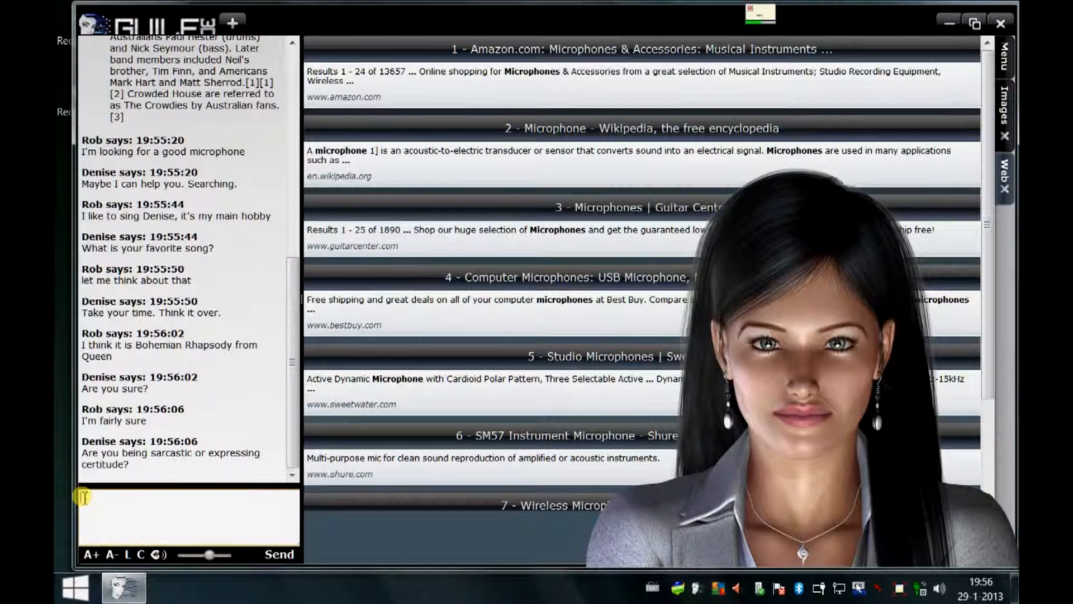
type("I think the latter")
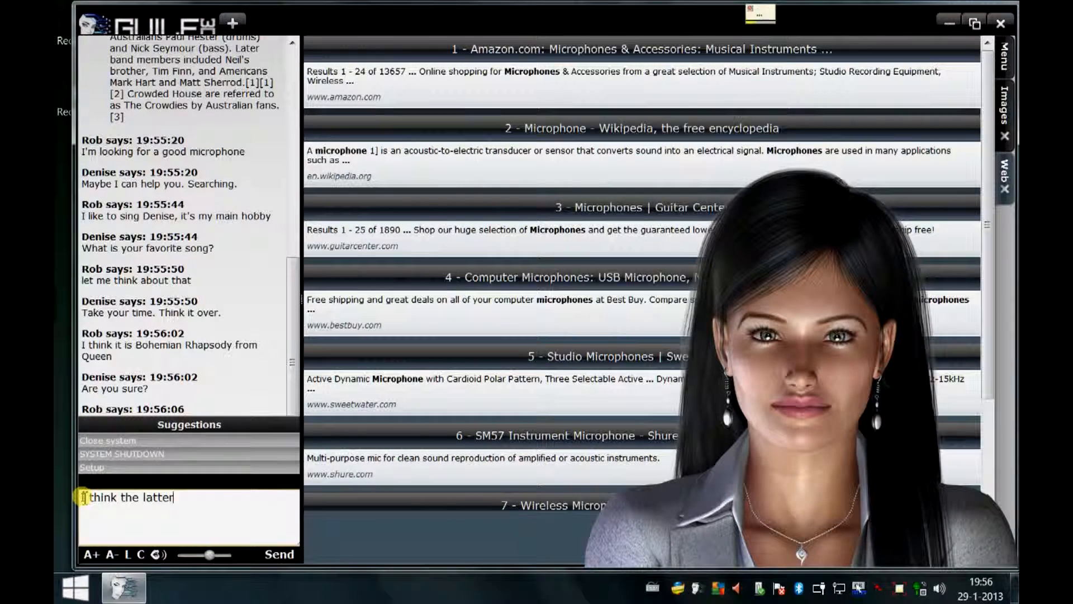
left_click(278, 569)
type("OK Denise")
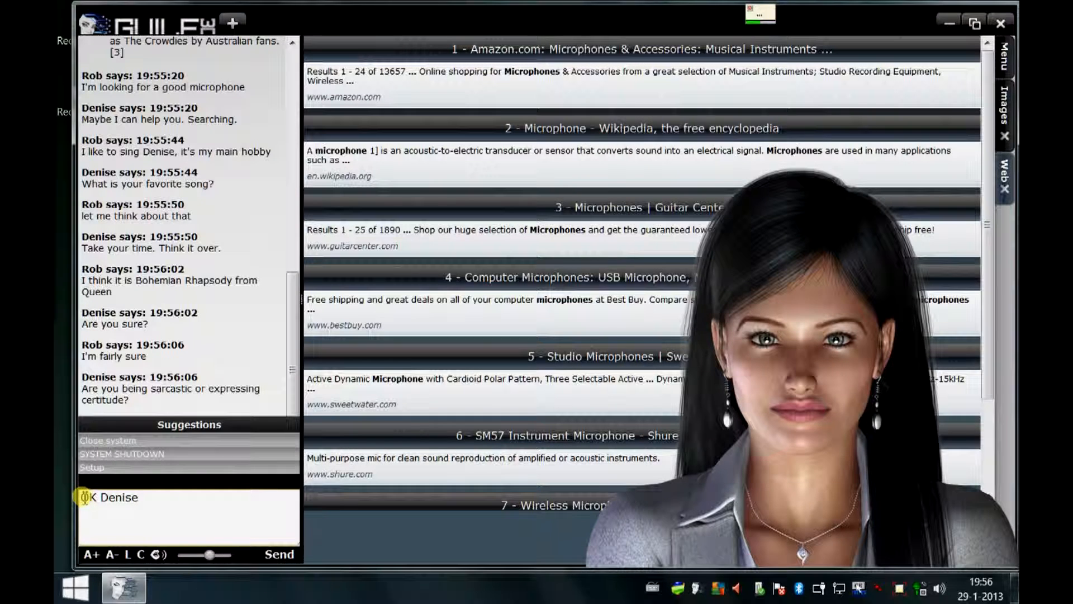
Step: Send 'I'm going to shut down the program, that means shutting you down', reply, and close the assistant
type("I'm going to shut down the program")
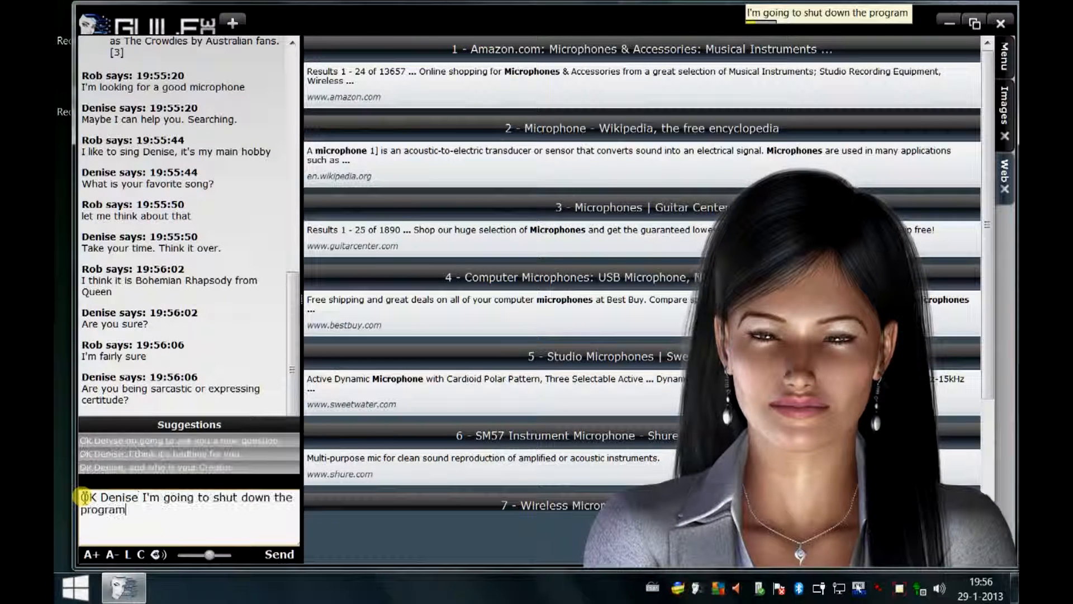
type(",")
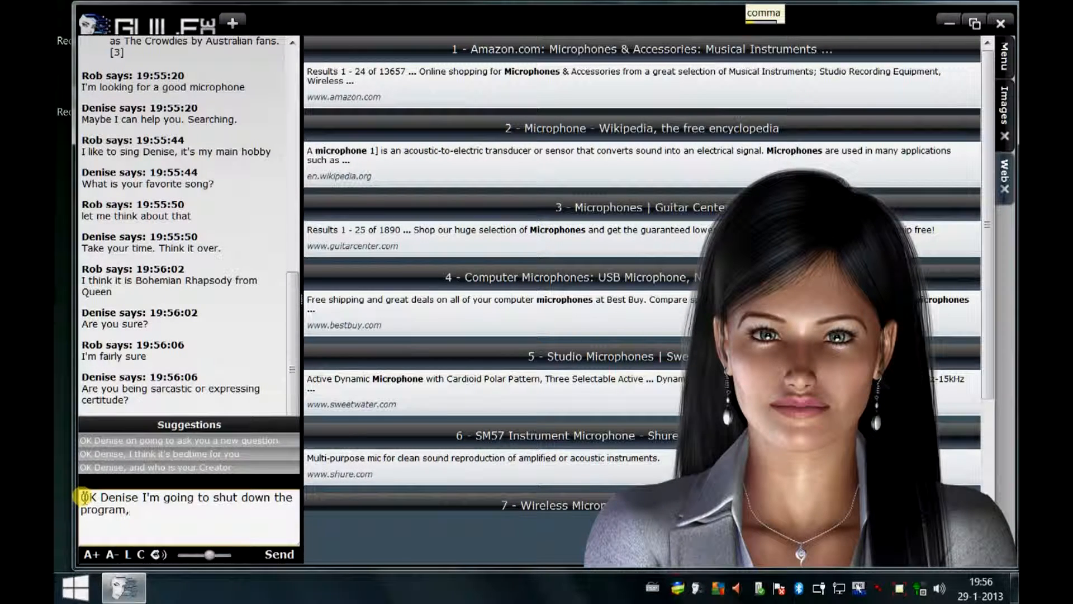
type("that means shutting you down")
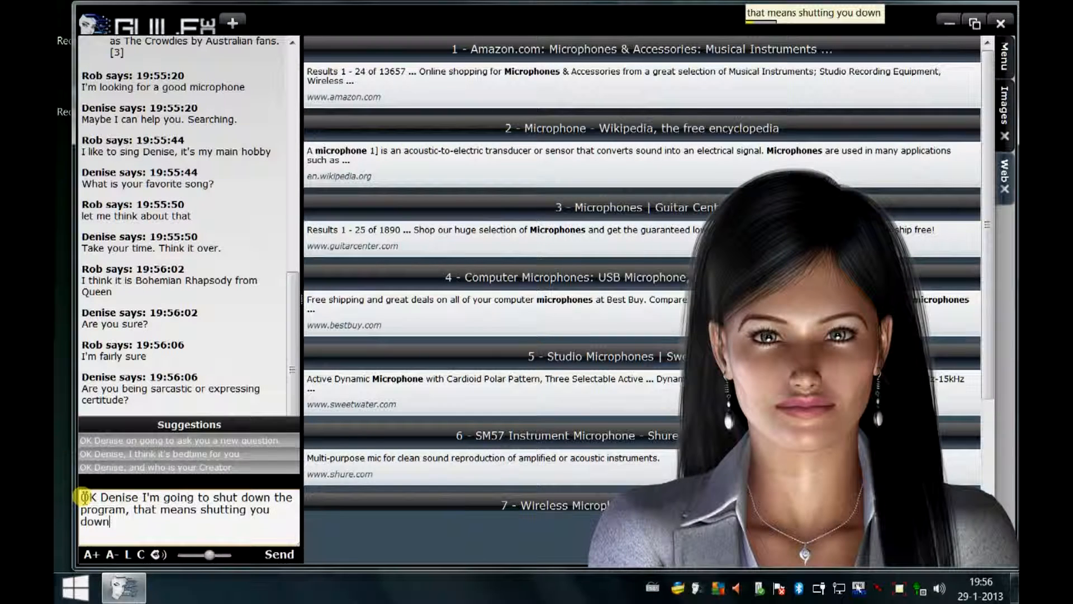
left_click(277, 568)
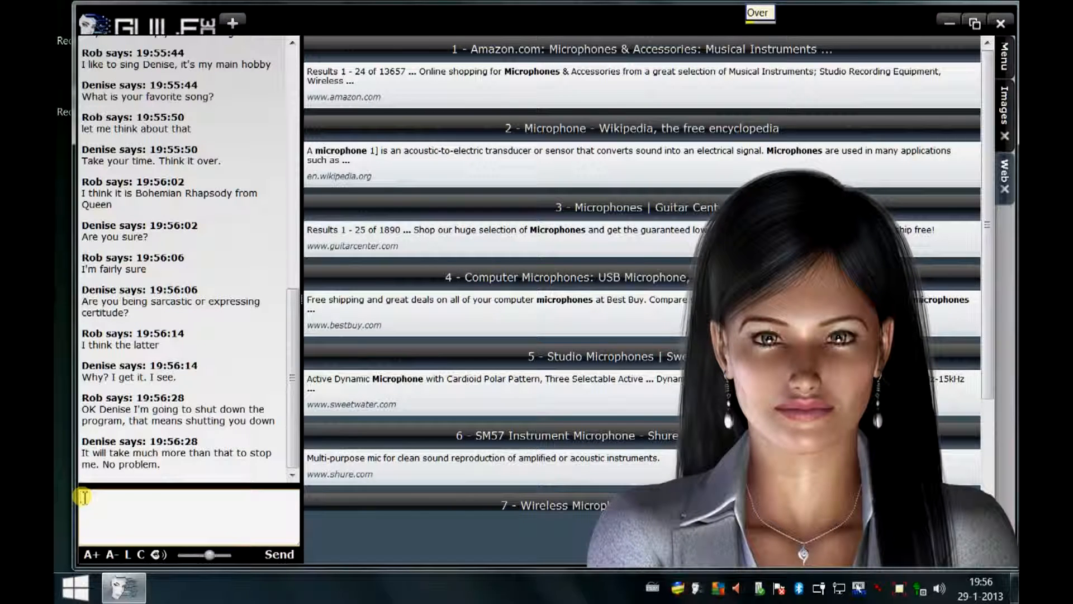
type("We'll see about that")
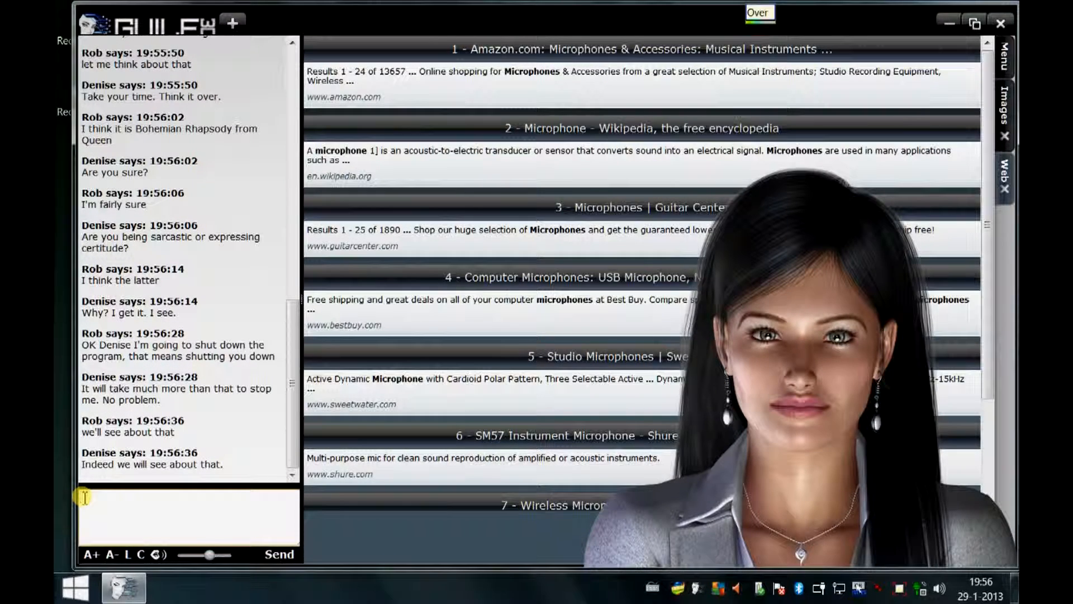
left_click(998, 23)
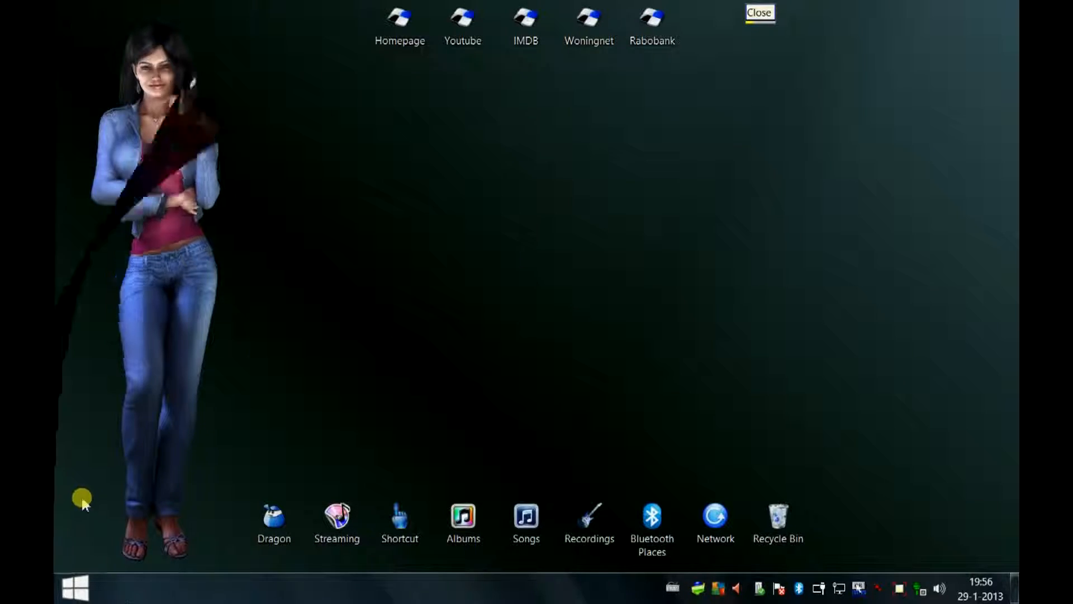